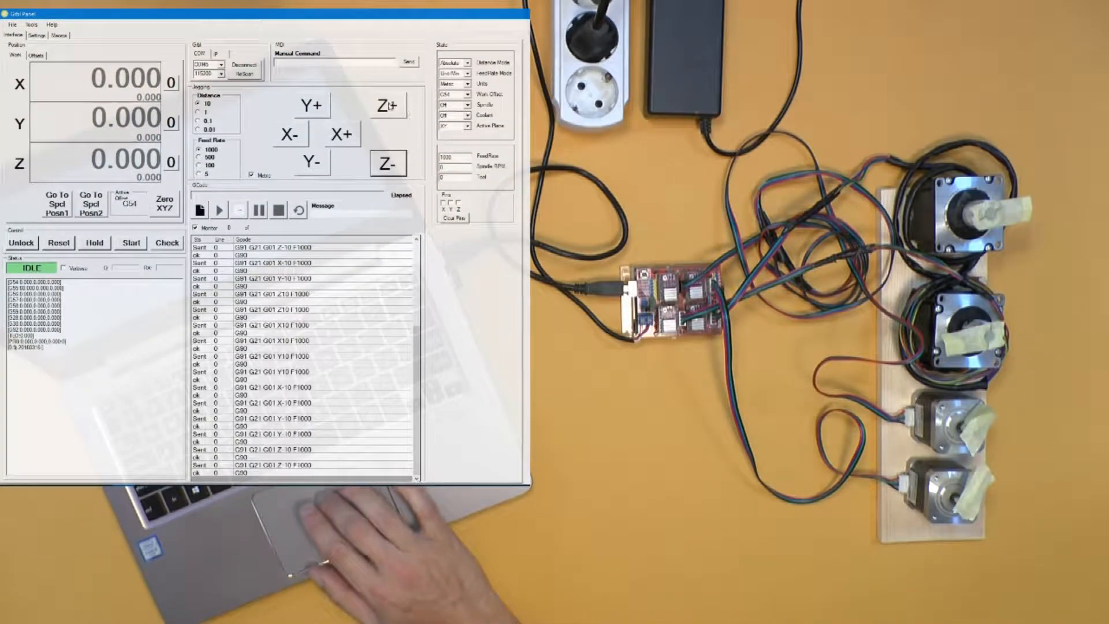
# - Jog Z+, X+ and Y+ so the readout moves off zero toward X 20, Z 20
pyautogui.click(386, 105)
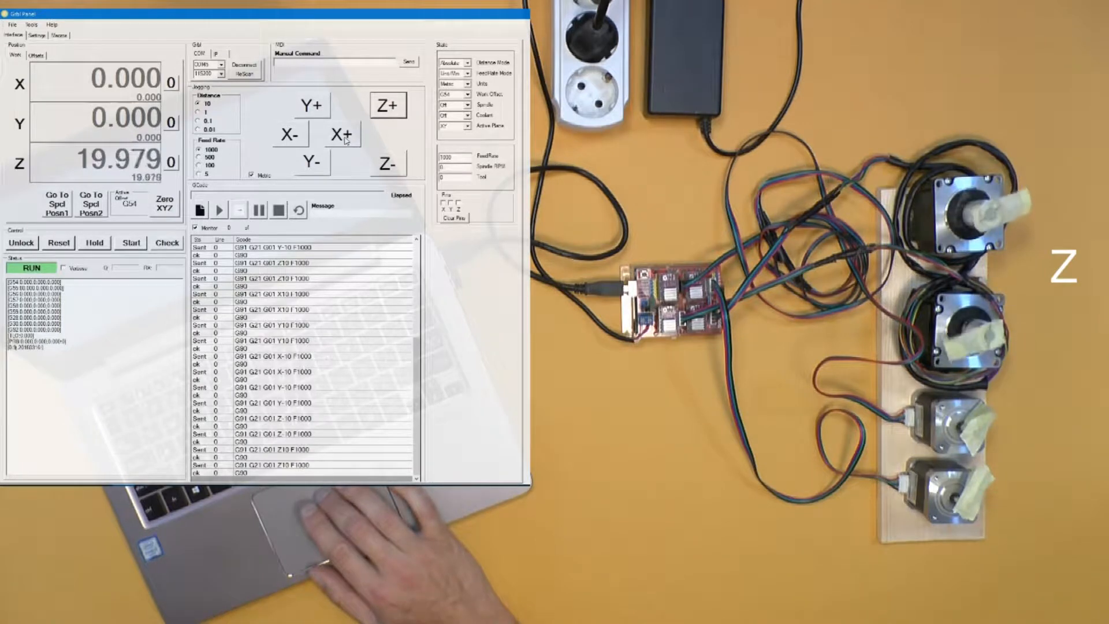
pyautogui.click(342, 134)
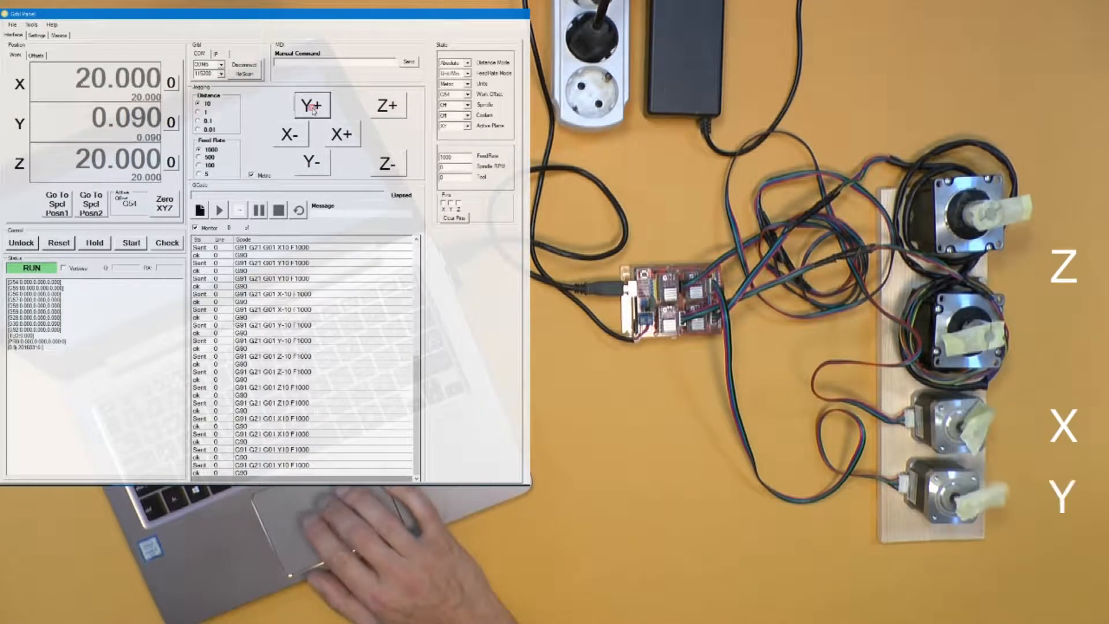
pyautogui.click(311, 105)
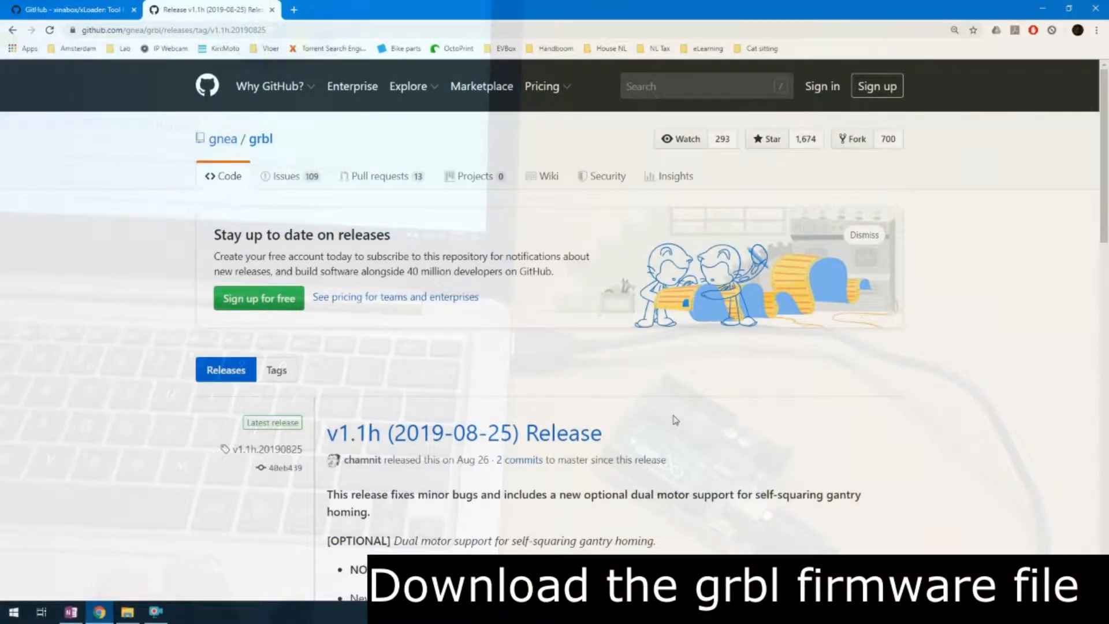
pyautogui.moveTo(148, 450)
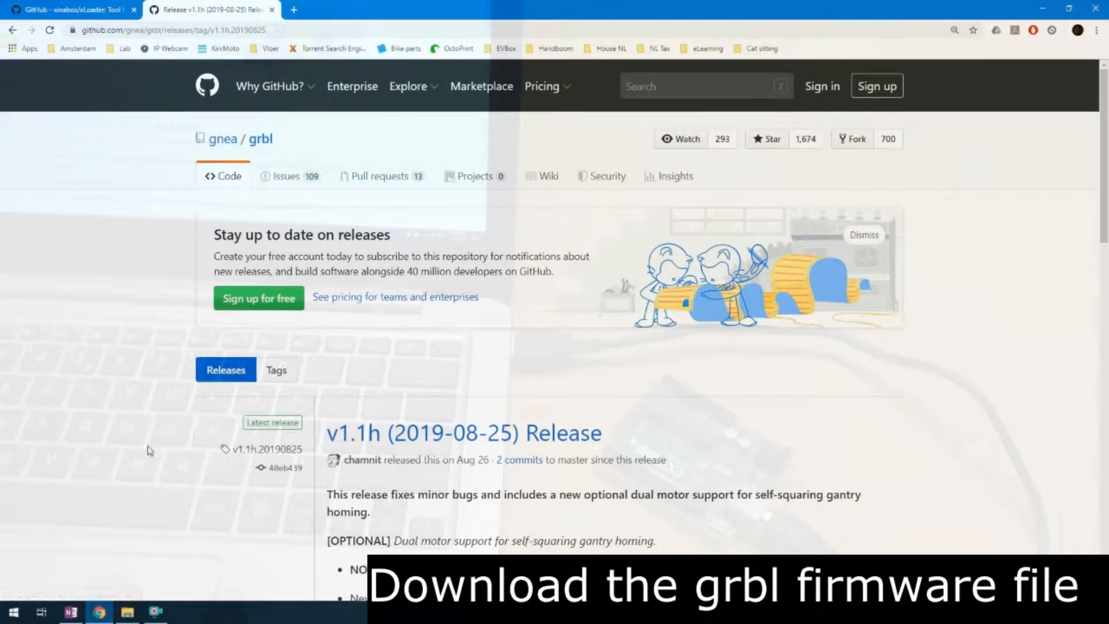
# - Download grbl_v1.1h.20190825.hex from the release's Assets list
pyautogui.scroll(-3)
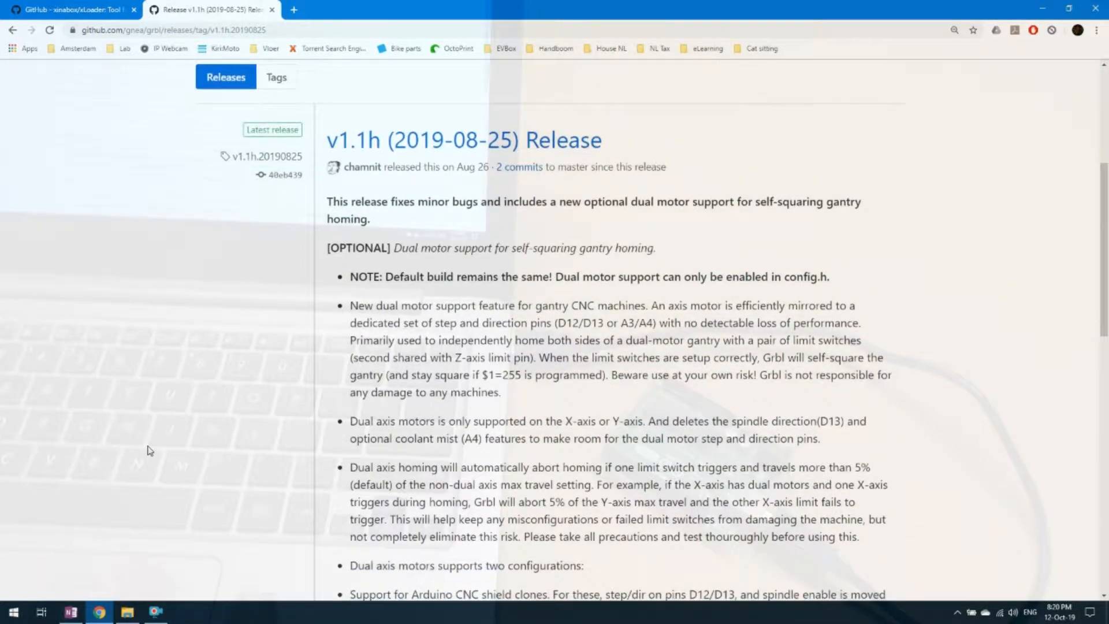
pyautogui.scroll(-3)
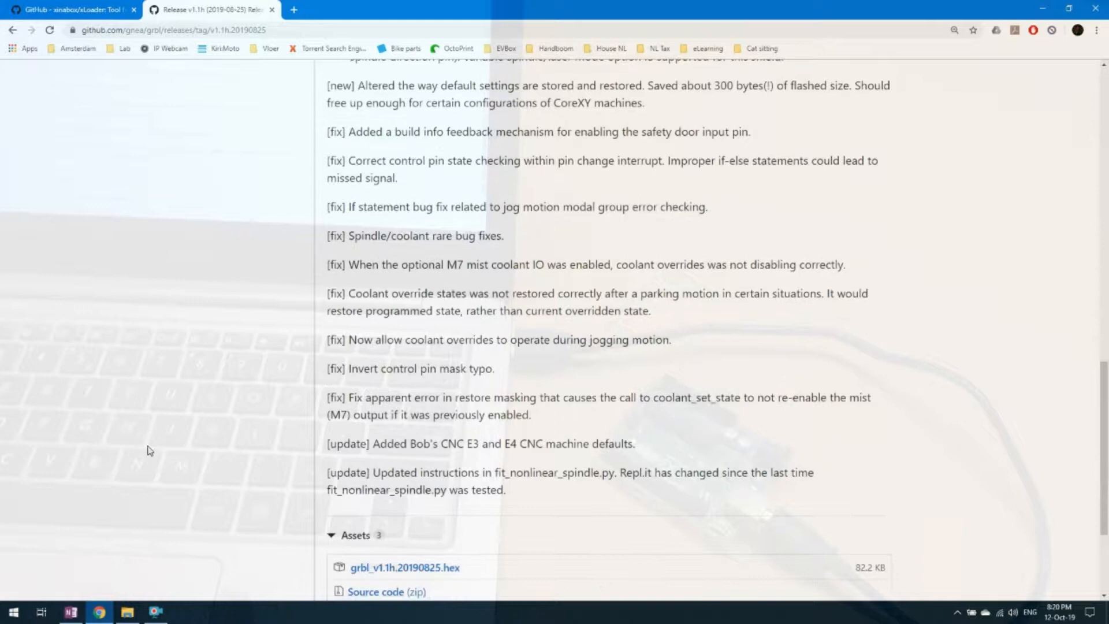
pyautogui.scroll(-3)
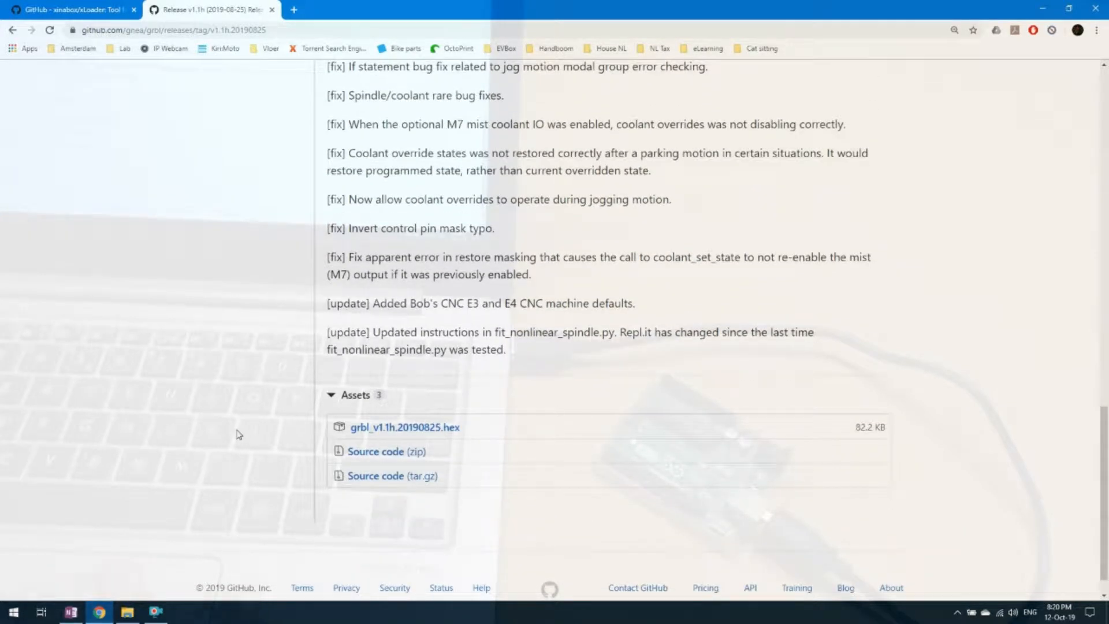
pyautogui.moveTo(263, 428)
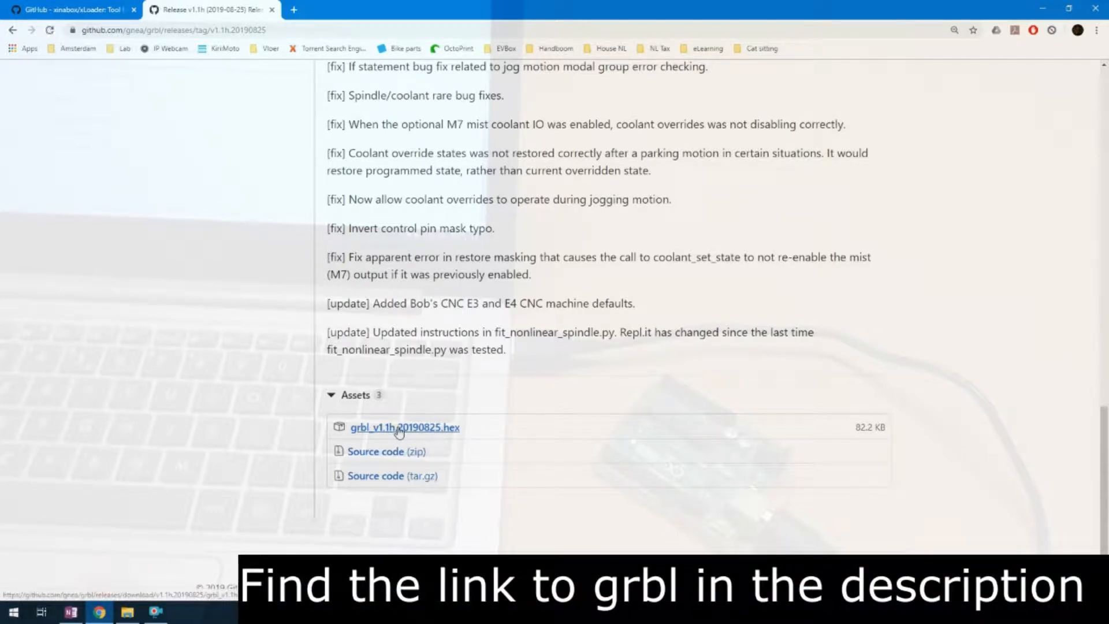
pyautogui.click(405, 427)
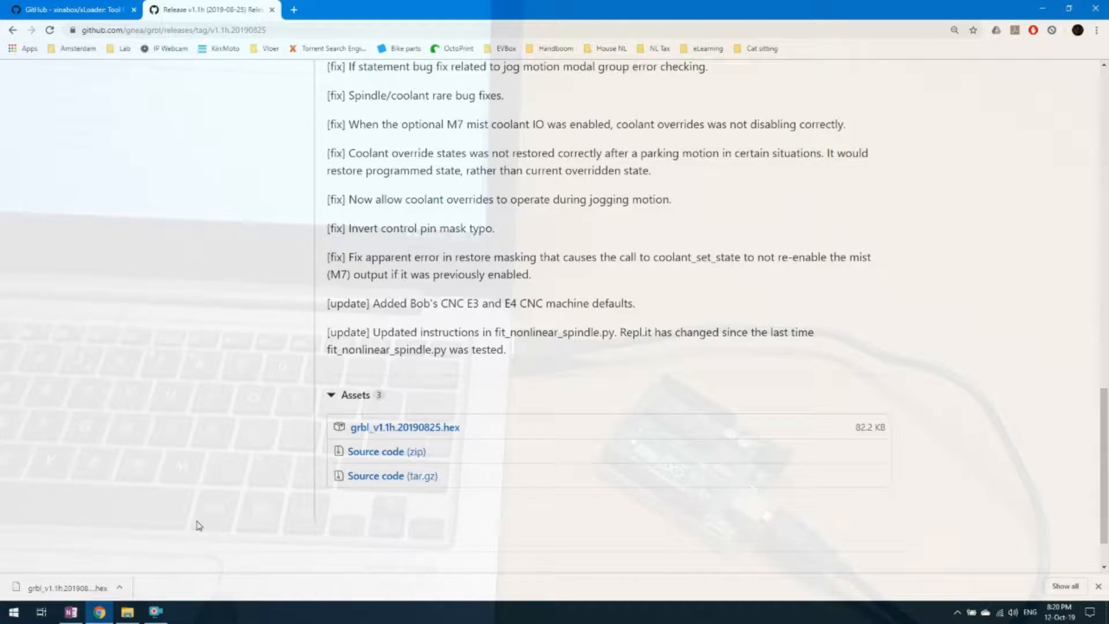
pyautogui.moveTo(101, 108)
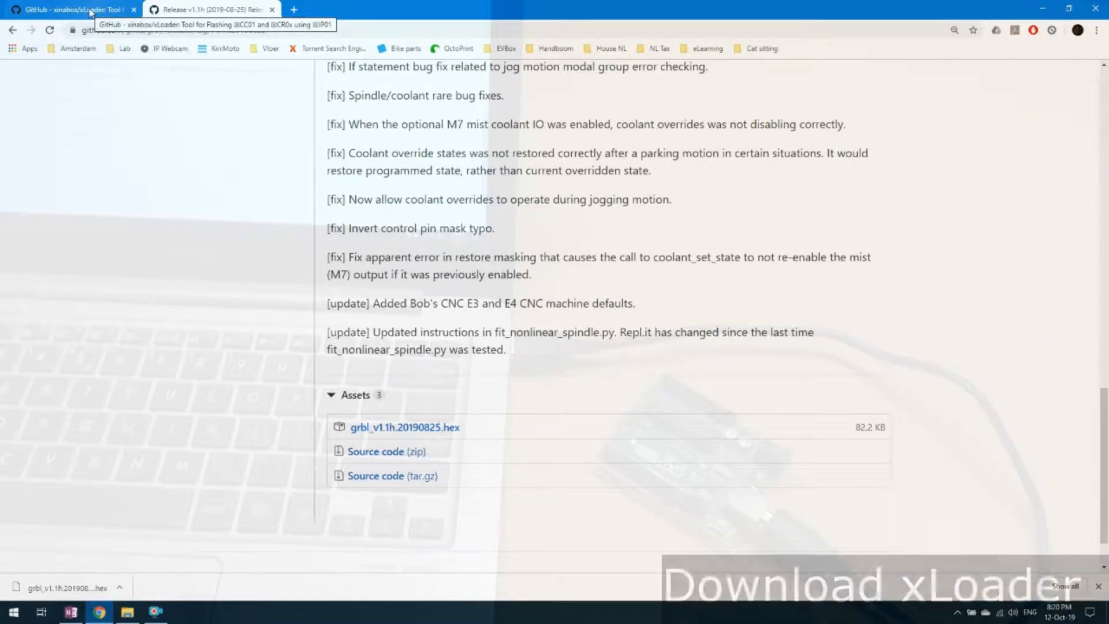
# - Follow the xLoader.zip link in the flashing steps on the xLoader GitHub page
pyautogui.click(71, 10)
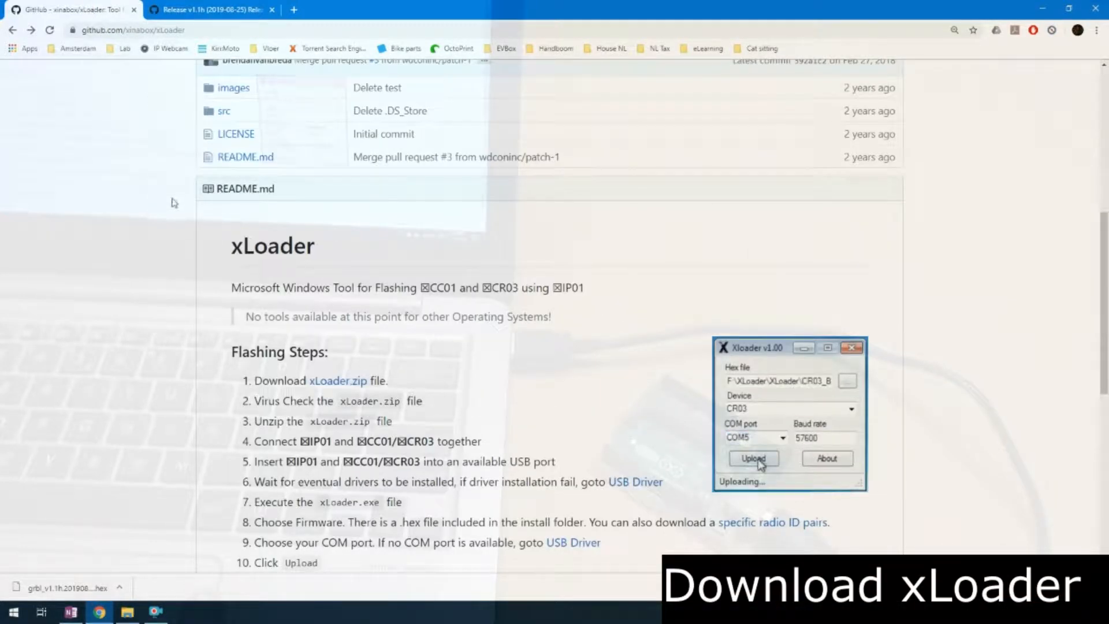
pyautogui.moveTo(222, 302)
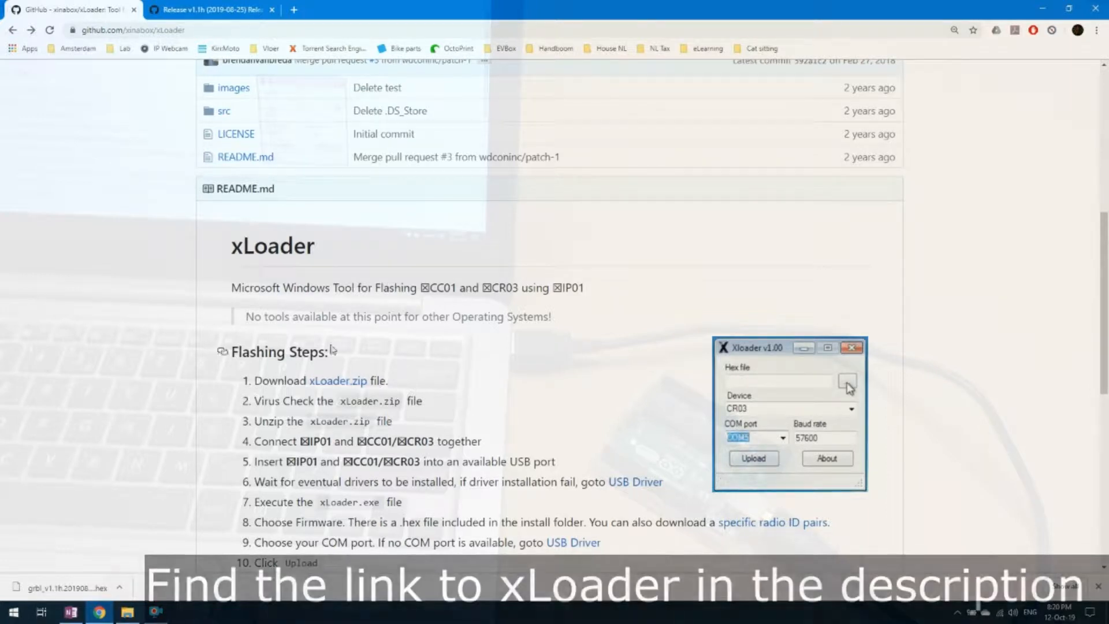
pyautogui.click(337, 380)
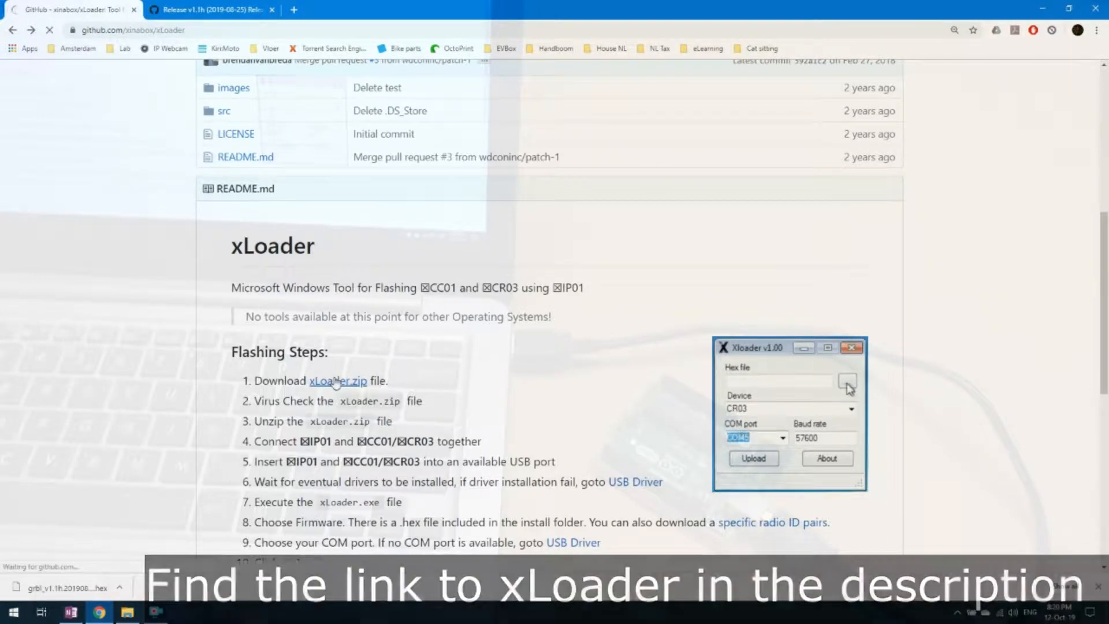
pyautogui.click(336, 380)
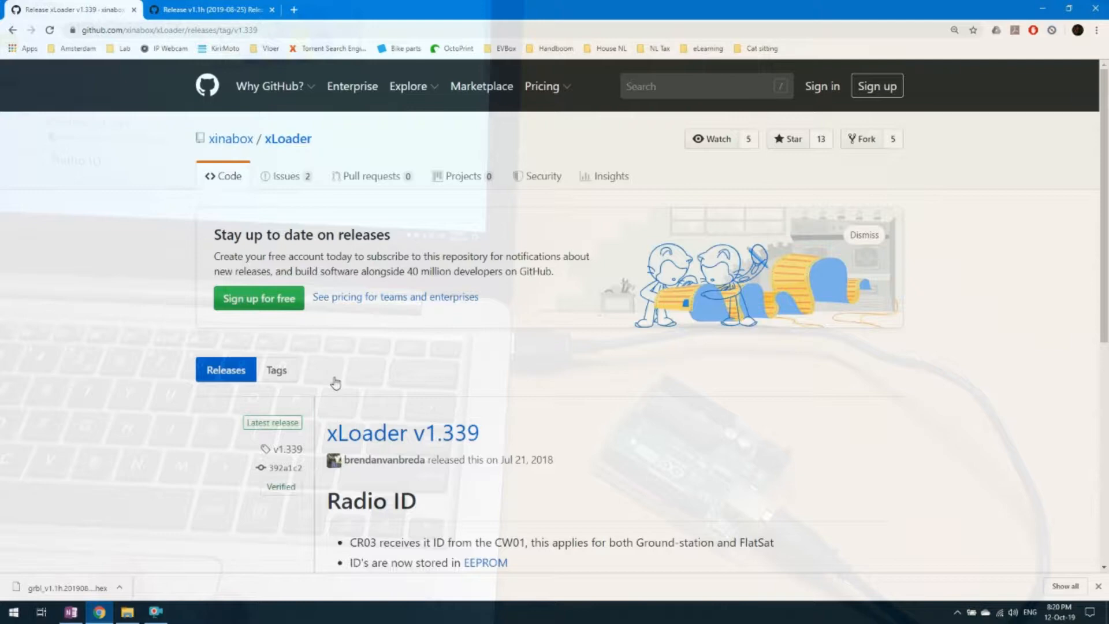
# - Download xLoader_V1_339.zip from the release's Assets list
pyautogui.scroll(-3)
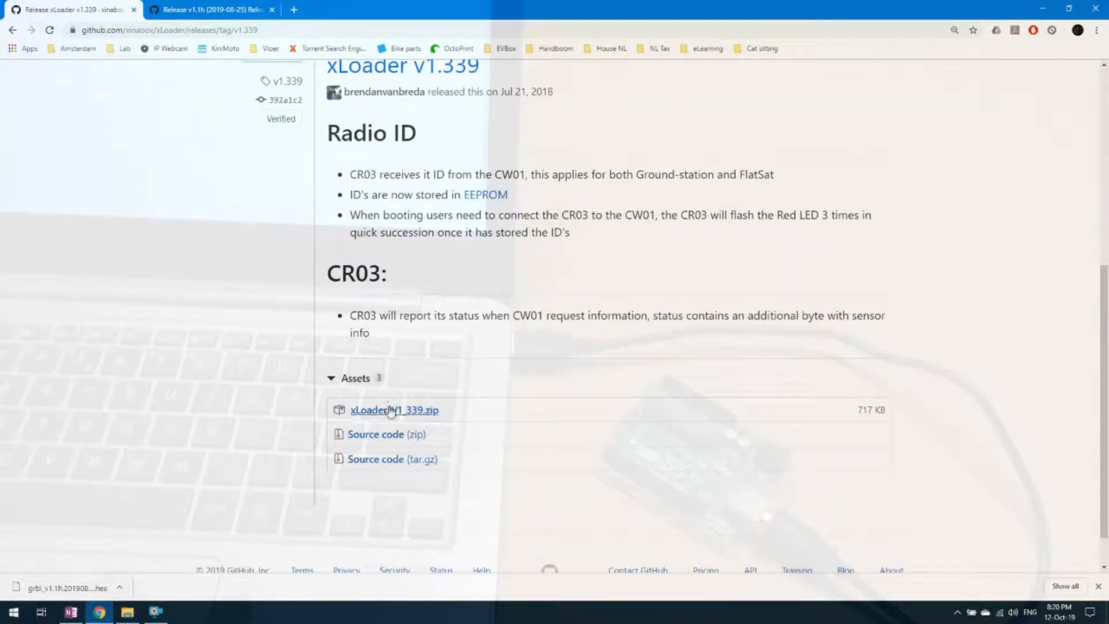
pyautogui.click(393, 410)
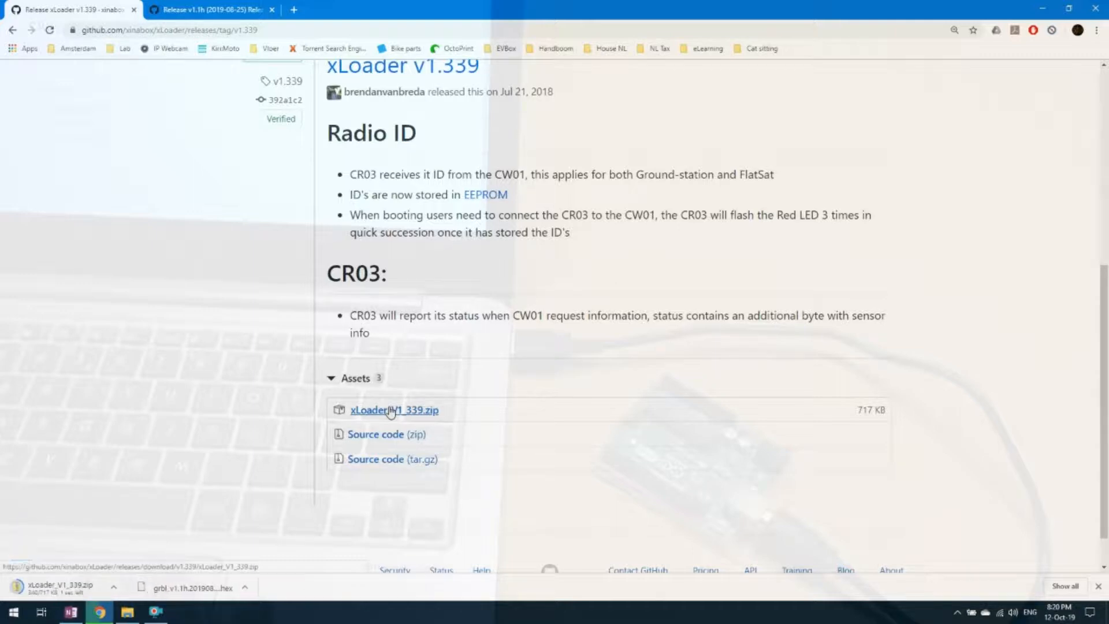
pyautogui.click(395, 409)
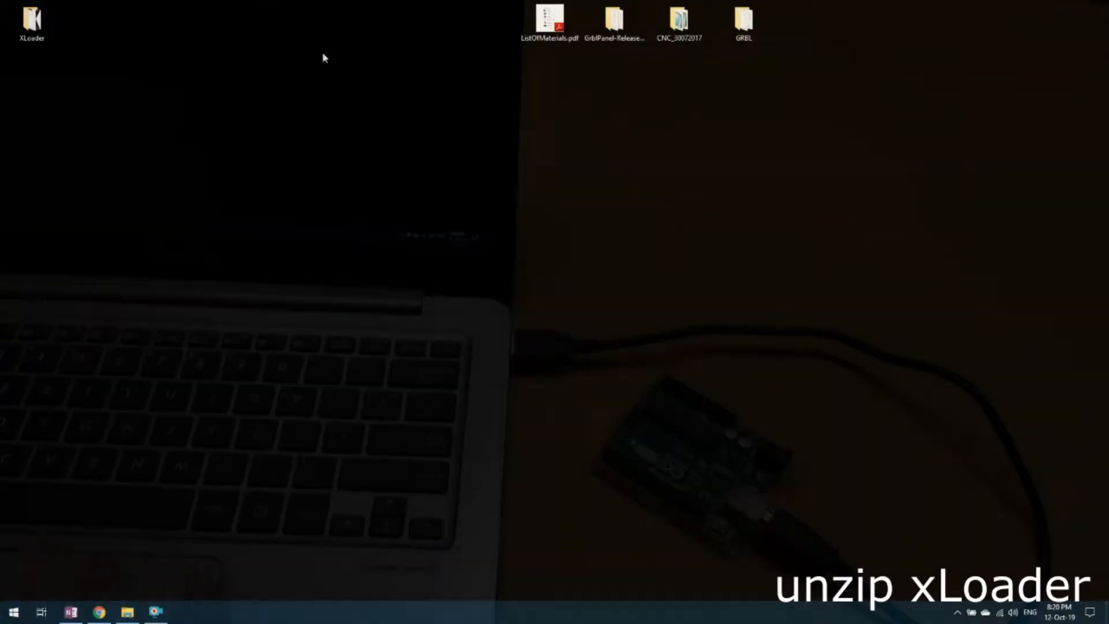
# - Launch the XLoader application from its folder on the desktop
pyautogui.click(32, 21)
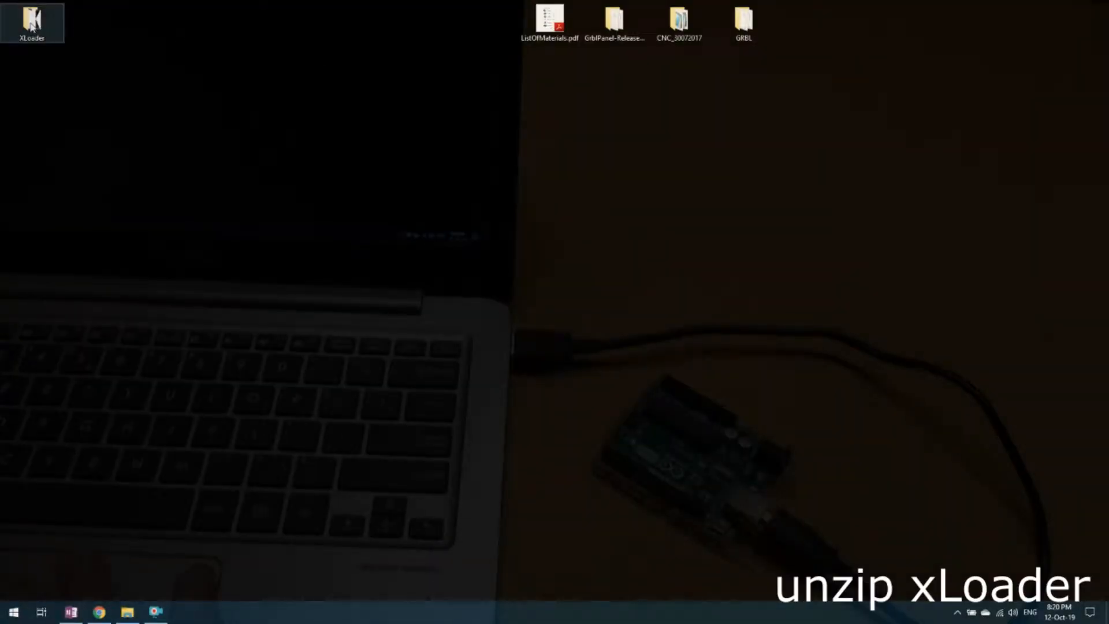
pyautogui.doubleClick(31, 22)
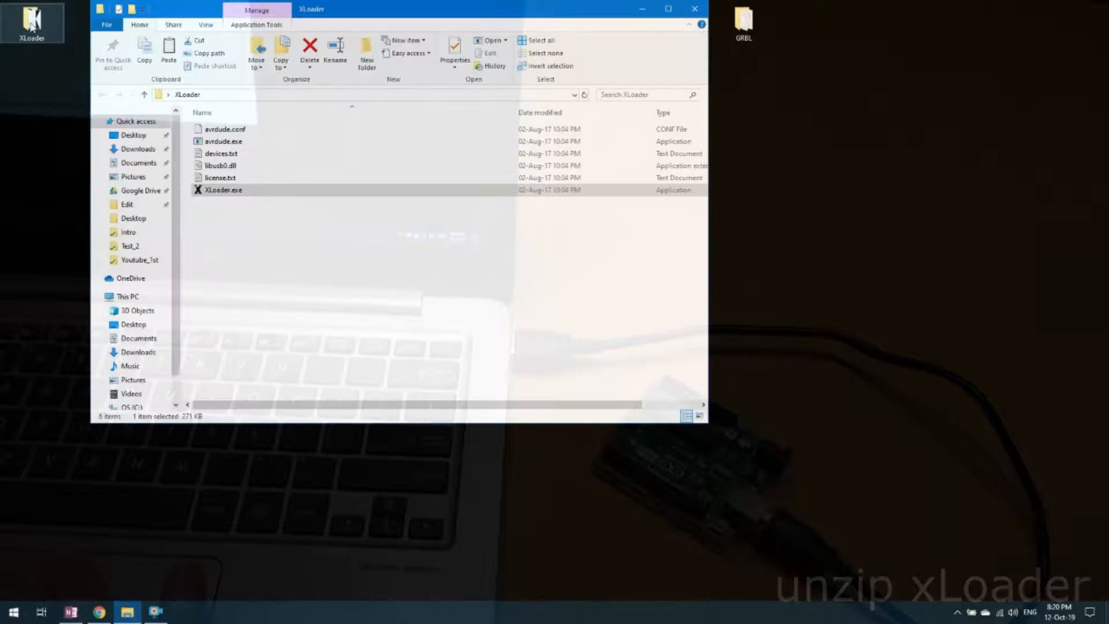
pyautogui.click(223, 190)
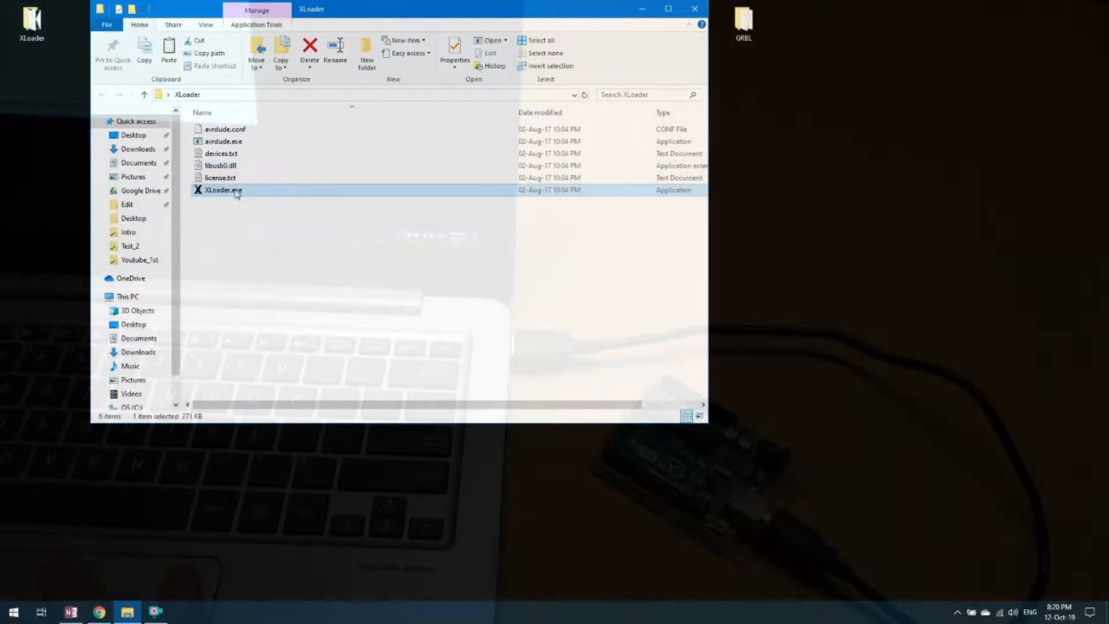
pyautogui.doubleClick(223, 189)
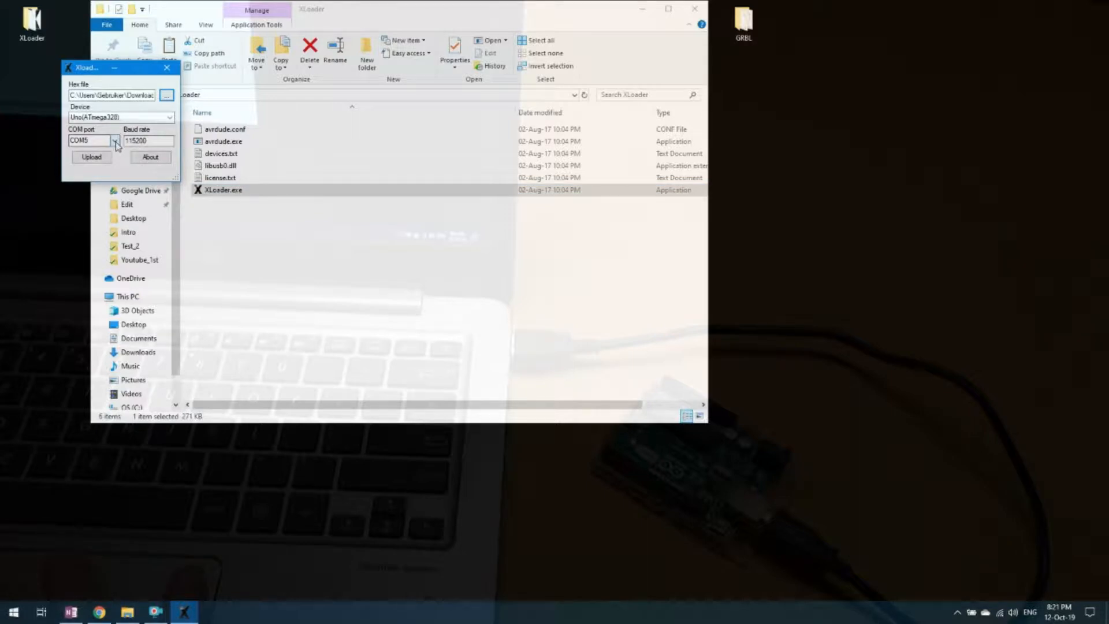
# - Set COM5, load grbl_v1.1h.20190825.hex from Downloads and start the upload to the Uno
pyautogui.click(114, 140)
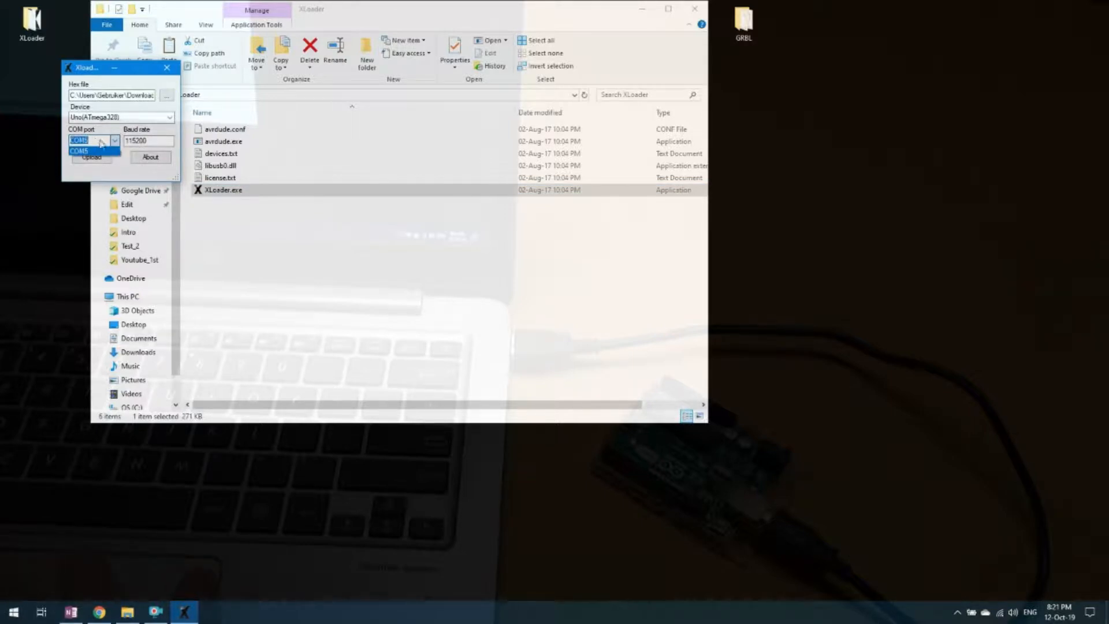
pyautogui.click(79, 151)
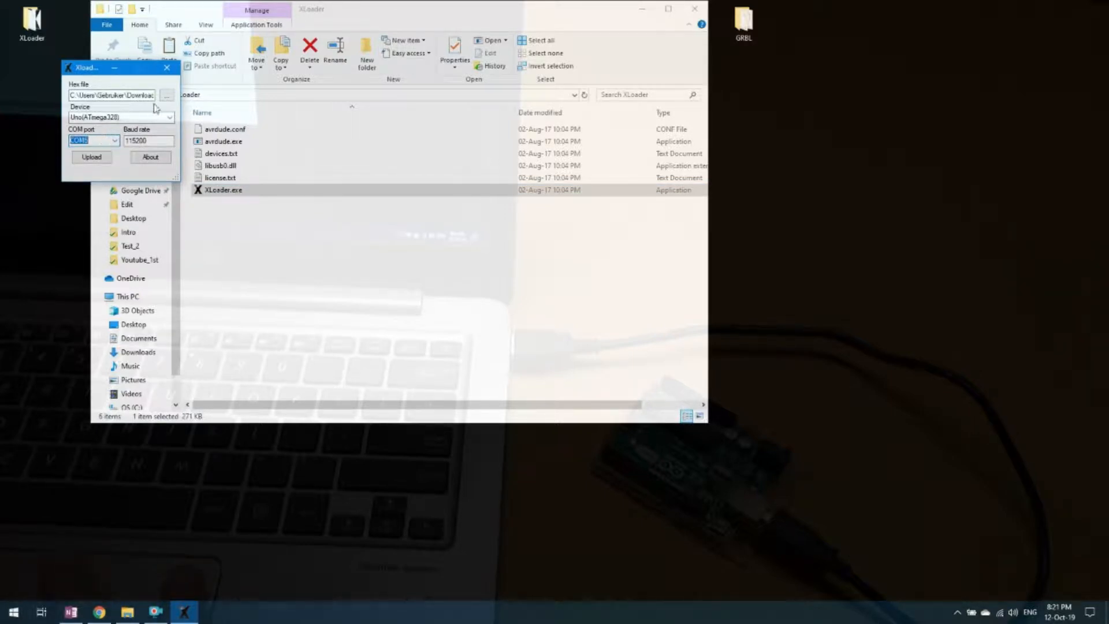
pyautogui.click(166, 94)
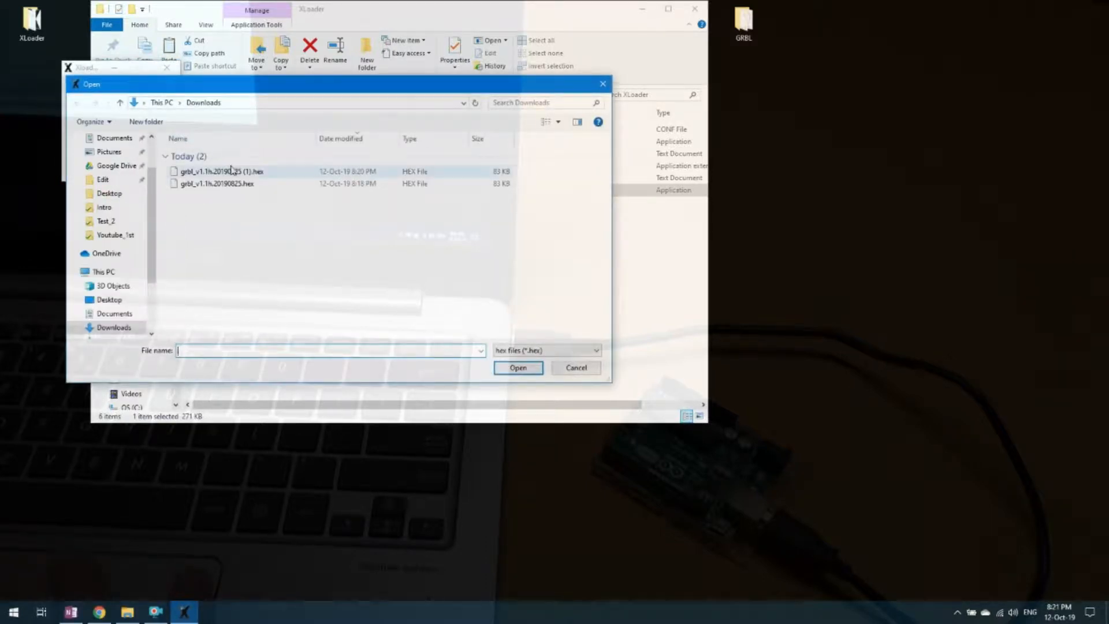
pyautogui.click(216, 184)
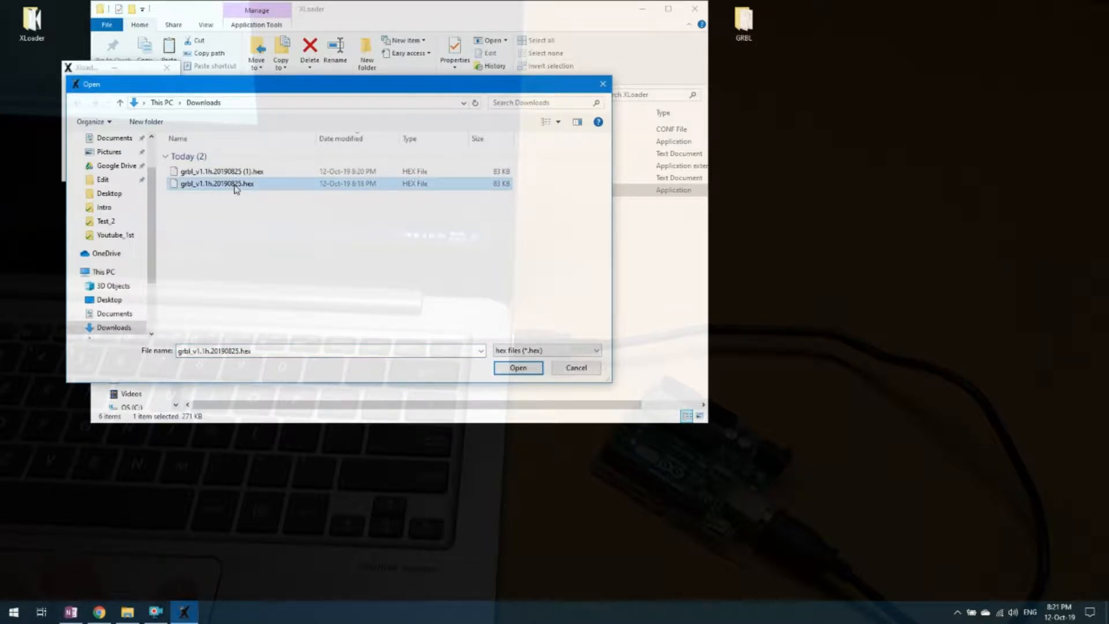
pyautogui.click(517, 368)
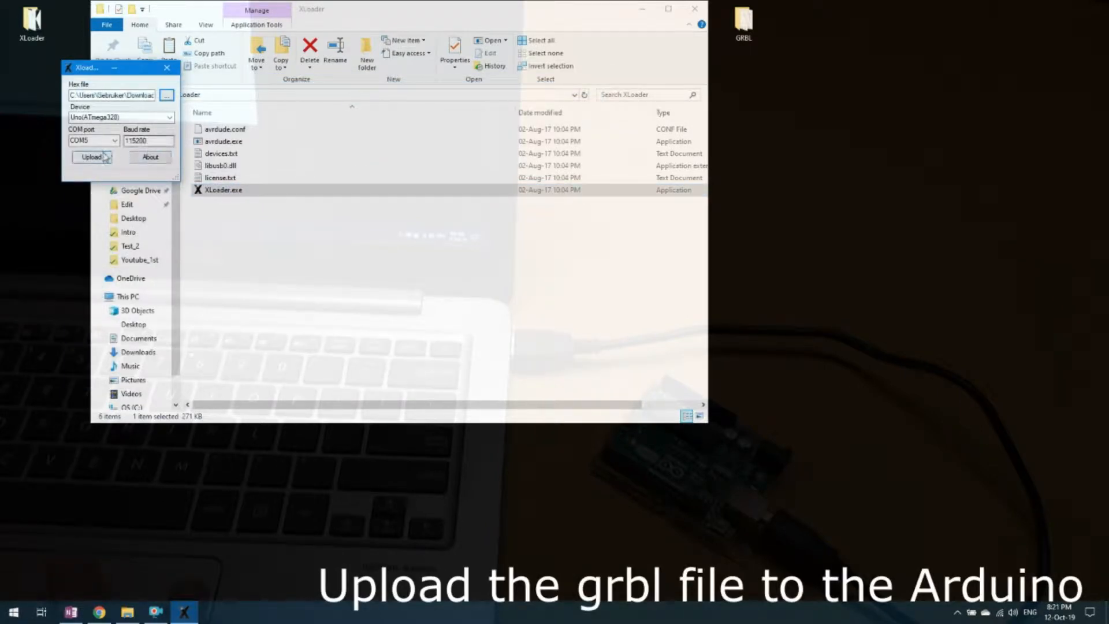
pyautogui.click(90, 155)
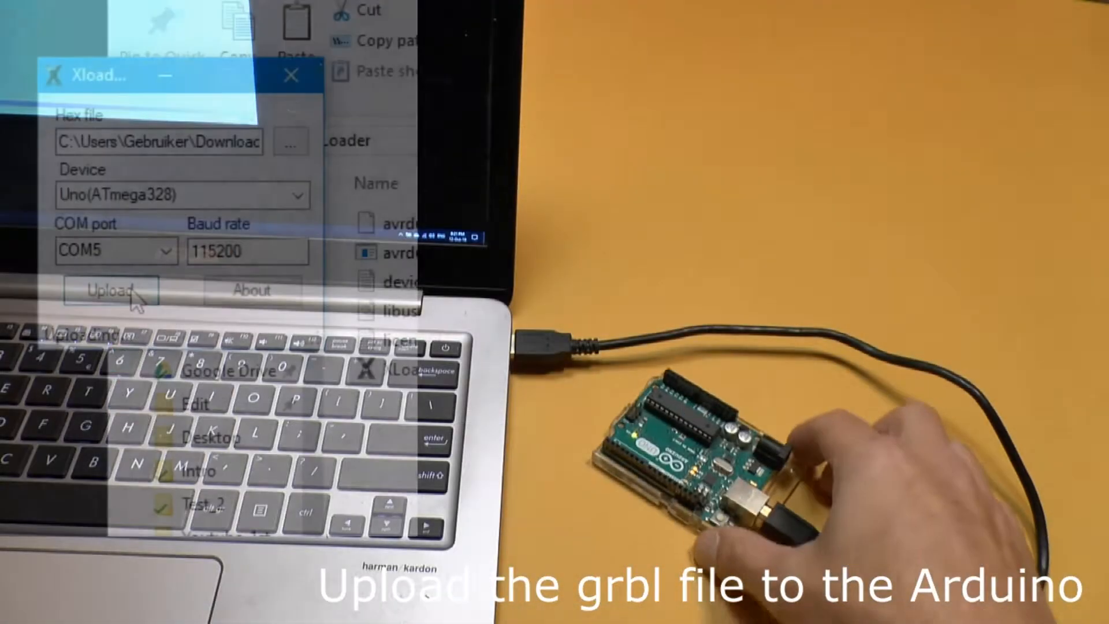
pyautogui.click(111, 290)
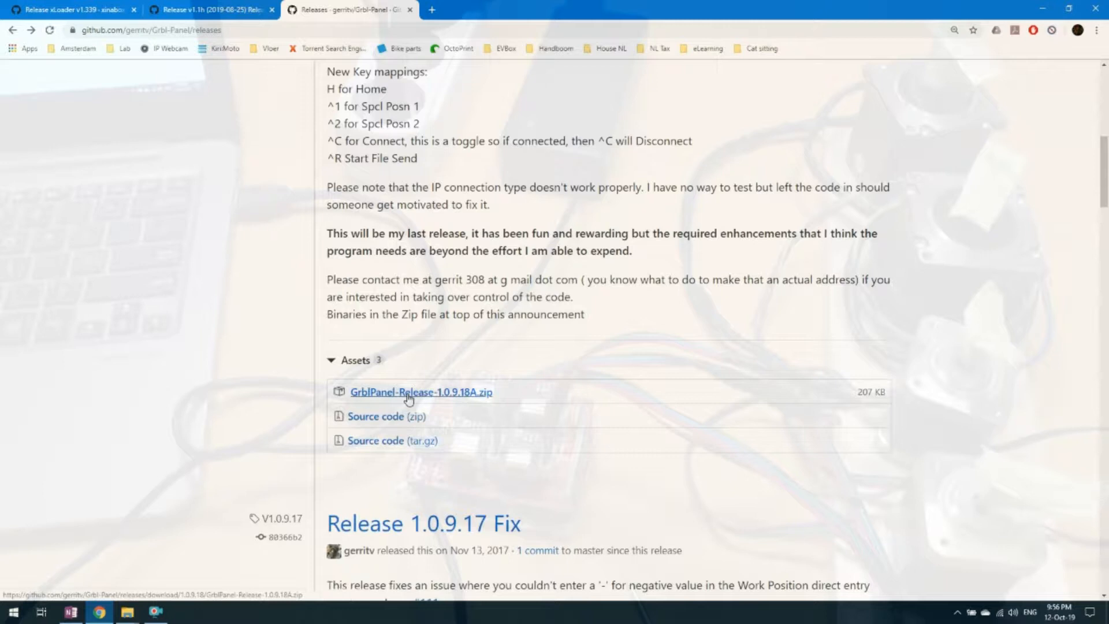
# - Download GrblPanel-Release-1.0.9.18A.zip from the releases page
pyautogui.click(420, 392)
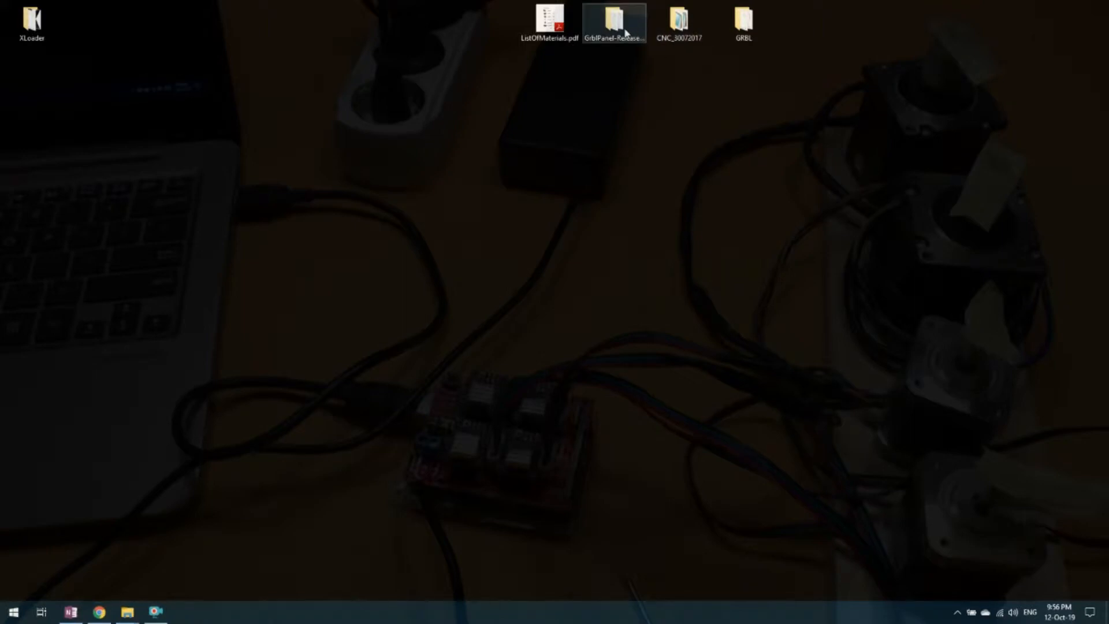
# - Launch GrblPanel.exe from the release folder and maximize its window
pyautogui.click(614, 23)
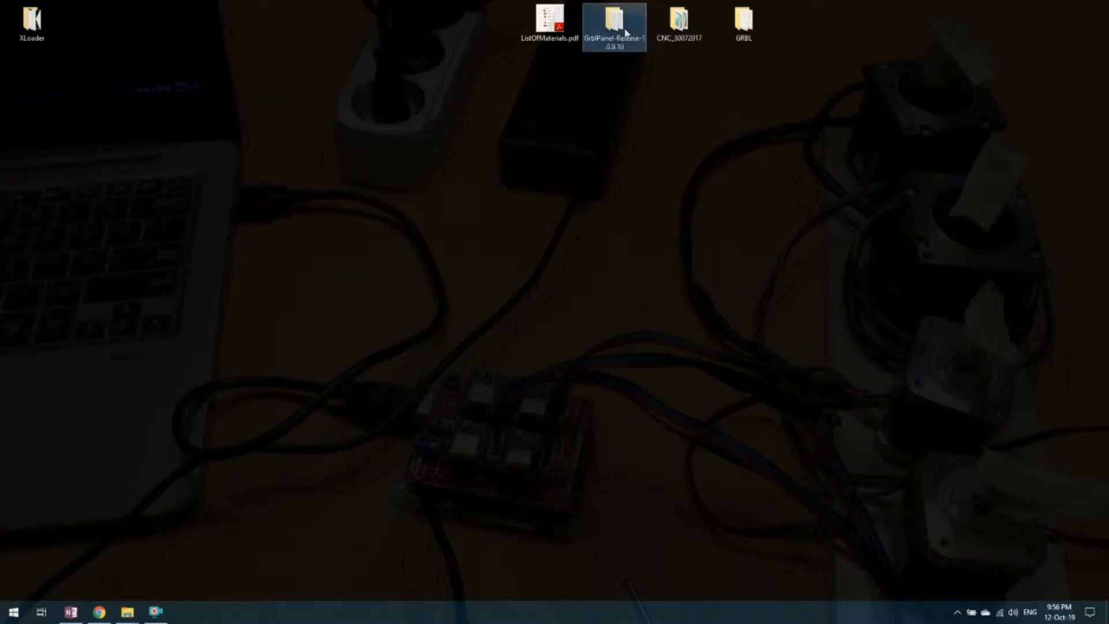
pyautogui.doubleClick(614, 26)
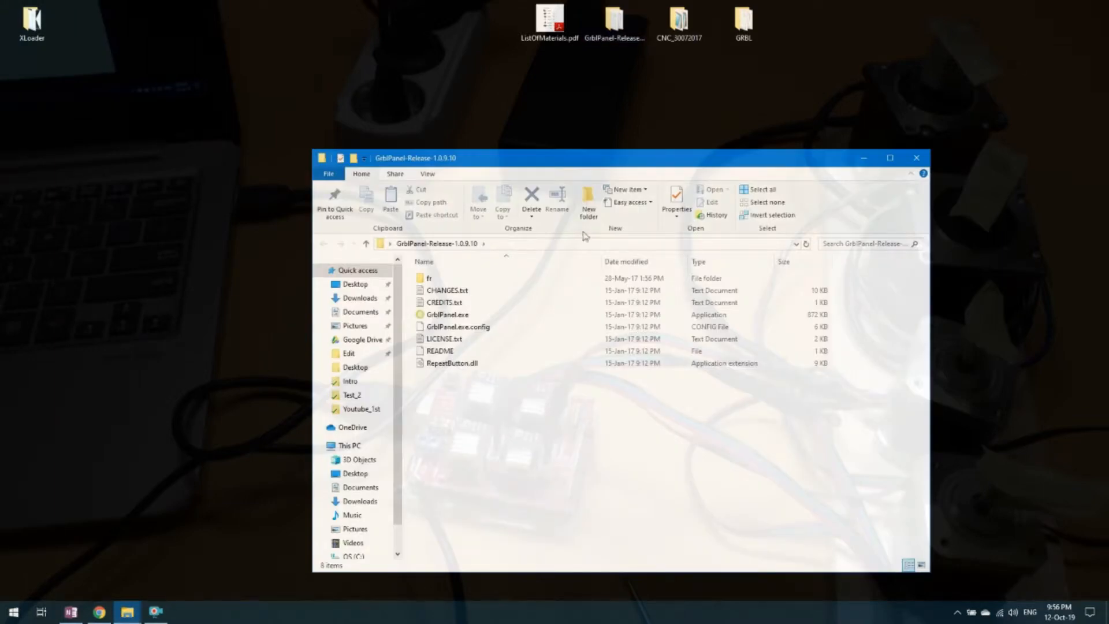
pyautogui.click(447, 314)
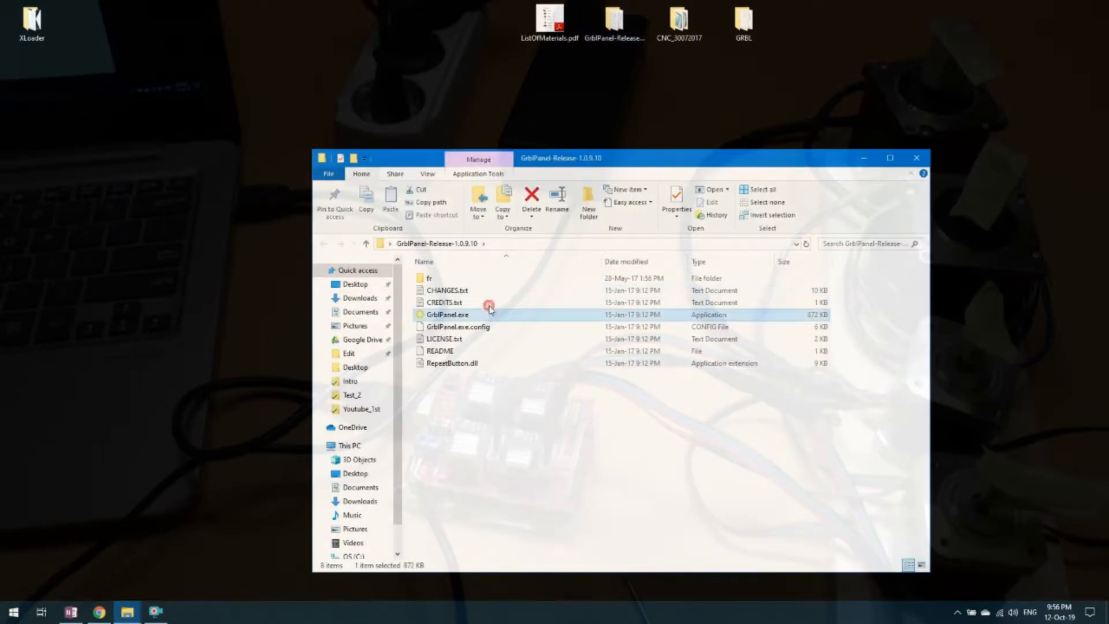
pyautogui.doubleClick(449, 314)
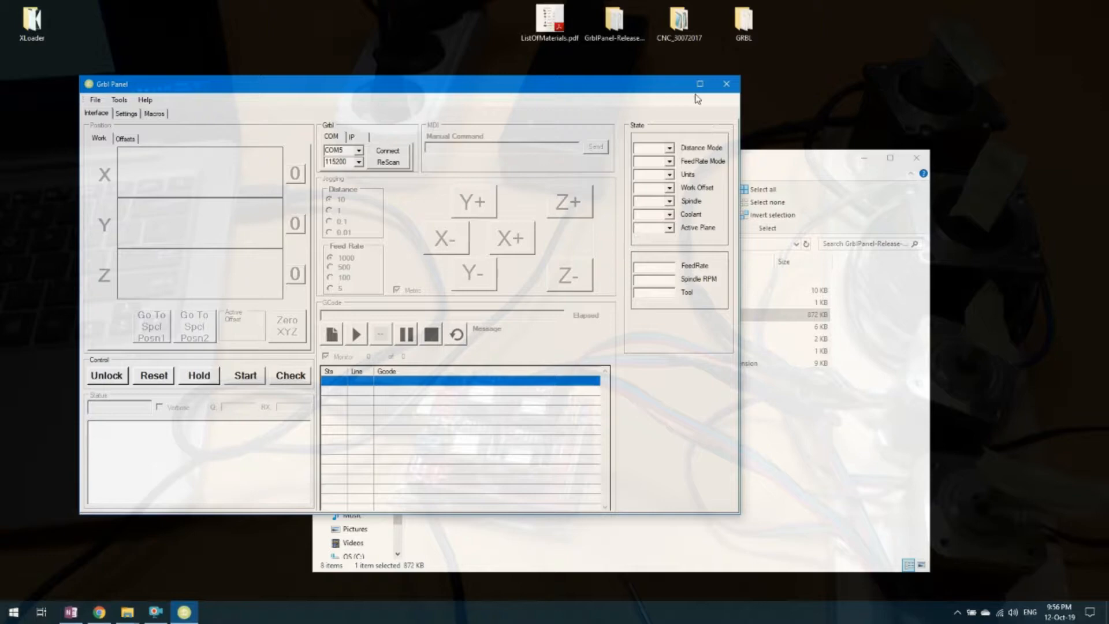
pyautogui.click(700, 83)
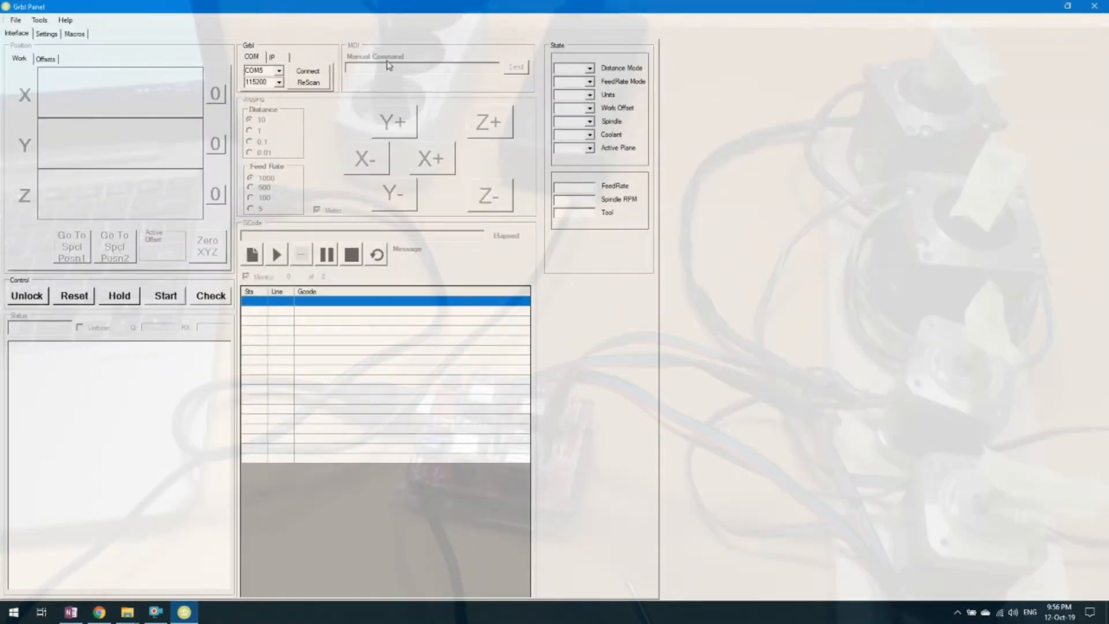
# - Connect on COM5 and jog X to 20 and Y to 10 in 10 mm steps
pyautogui.click(308, 70)
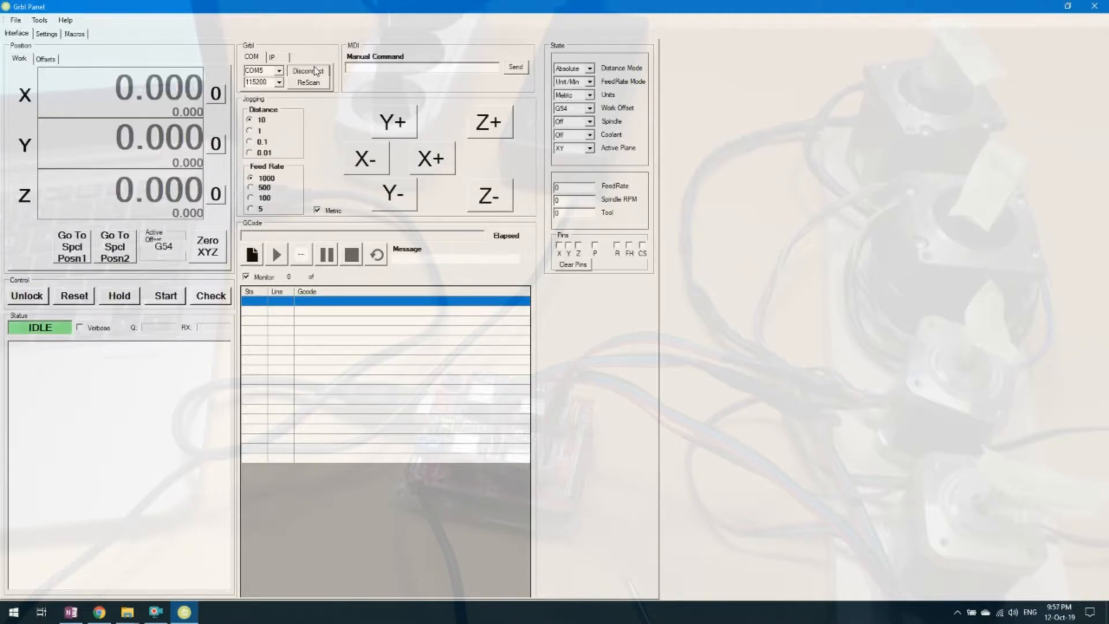
pyautogui.click(428, 158)
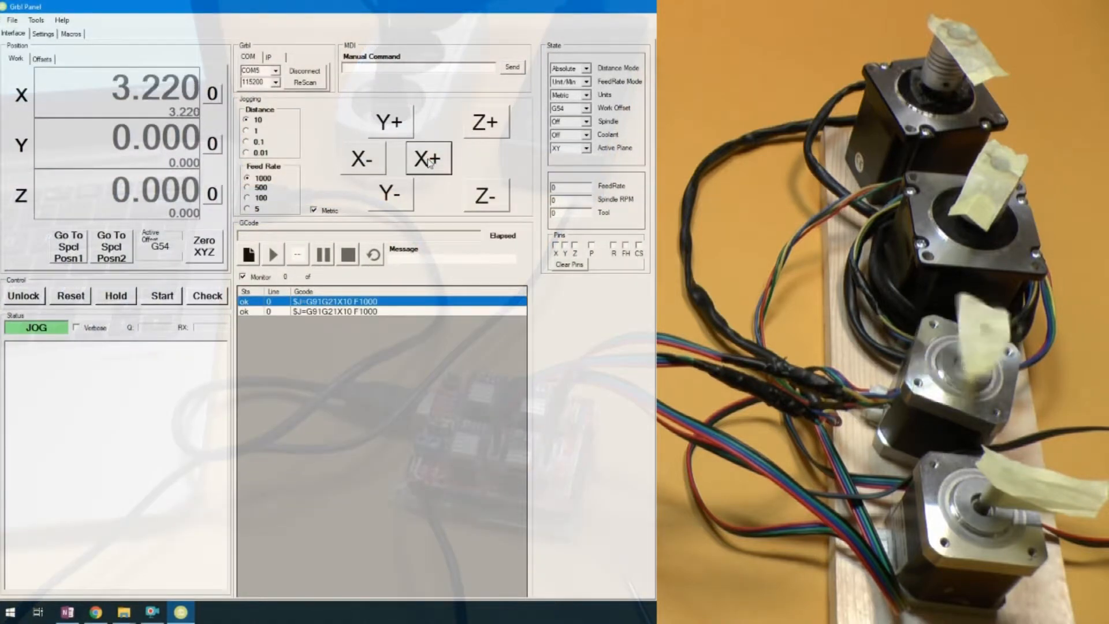
pyautogui.click(428, 158)
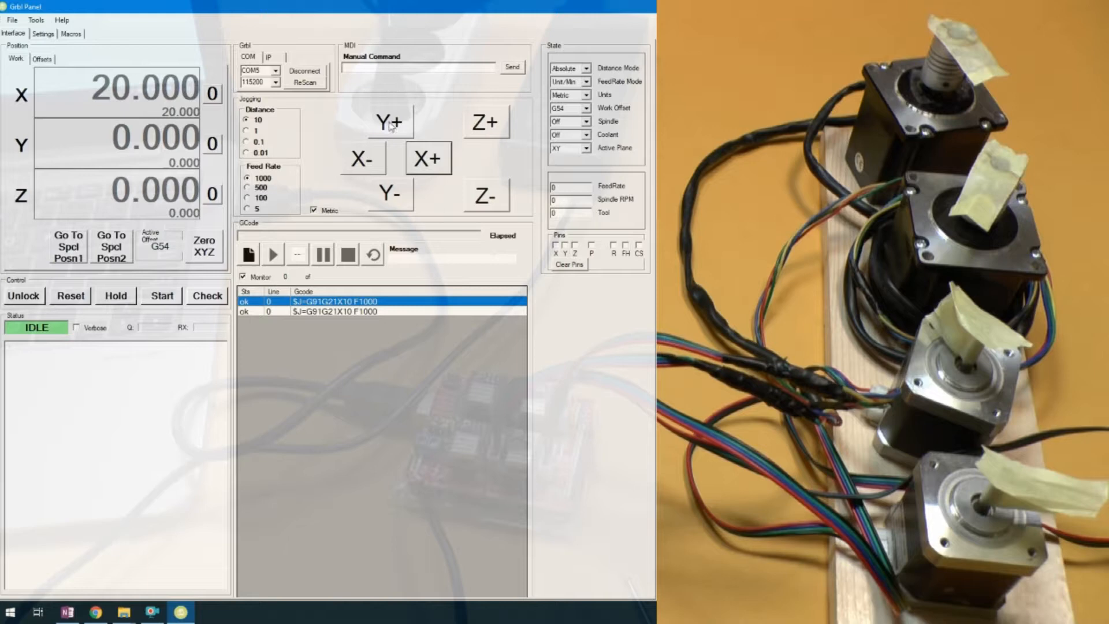
pyautogui.click(389, 122)
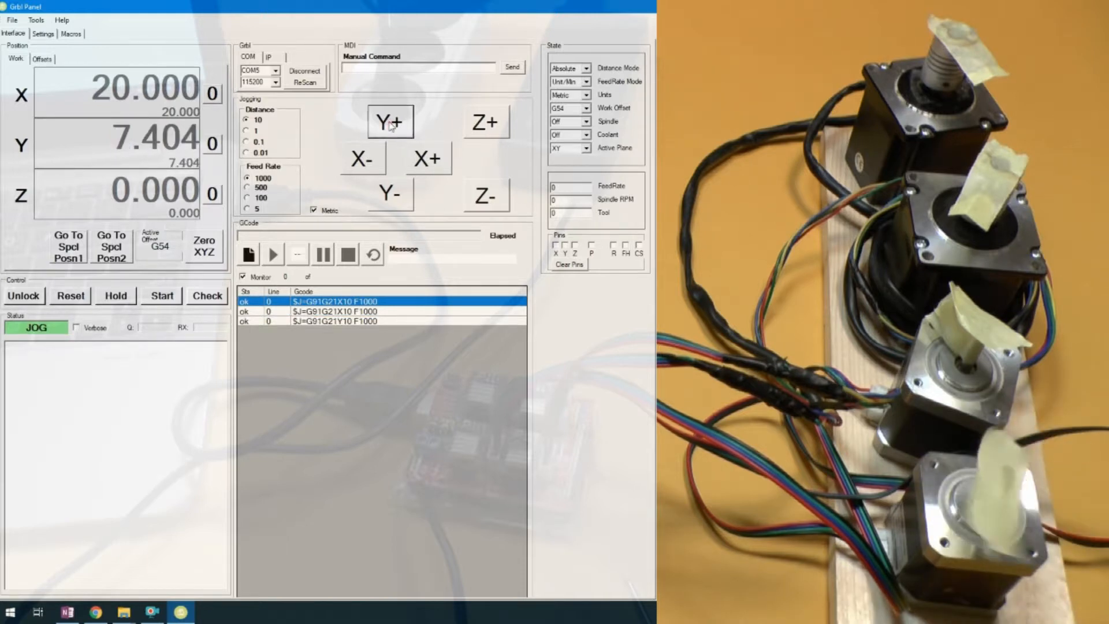
pyautogui.click(389, 121)
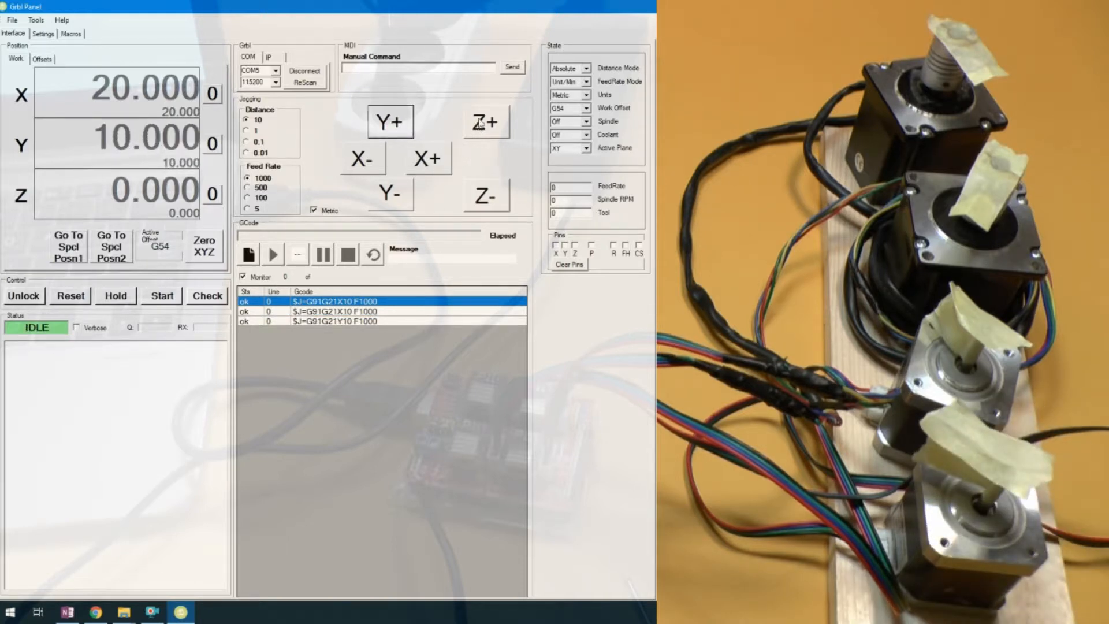
# - Jog Z up in 10 mm steps to reach Z 30
pyautogui.click(485, 121)
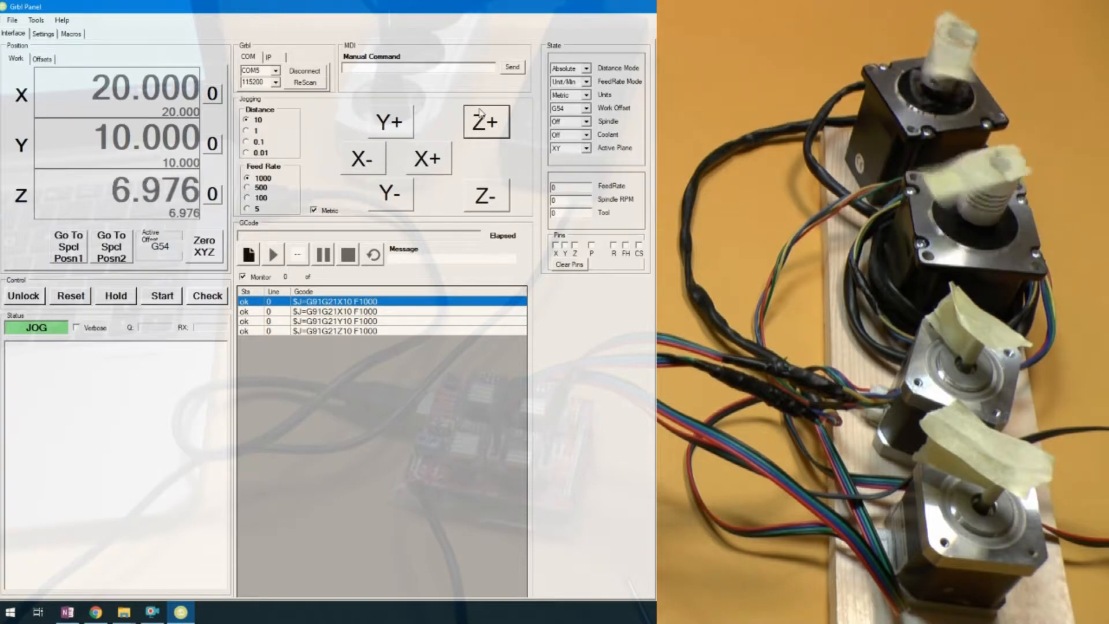
pyautogui.click(485, 122)
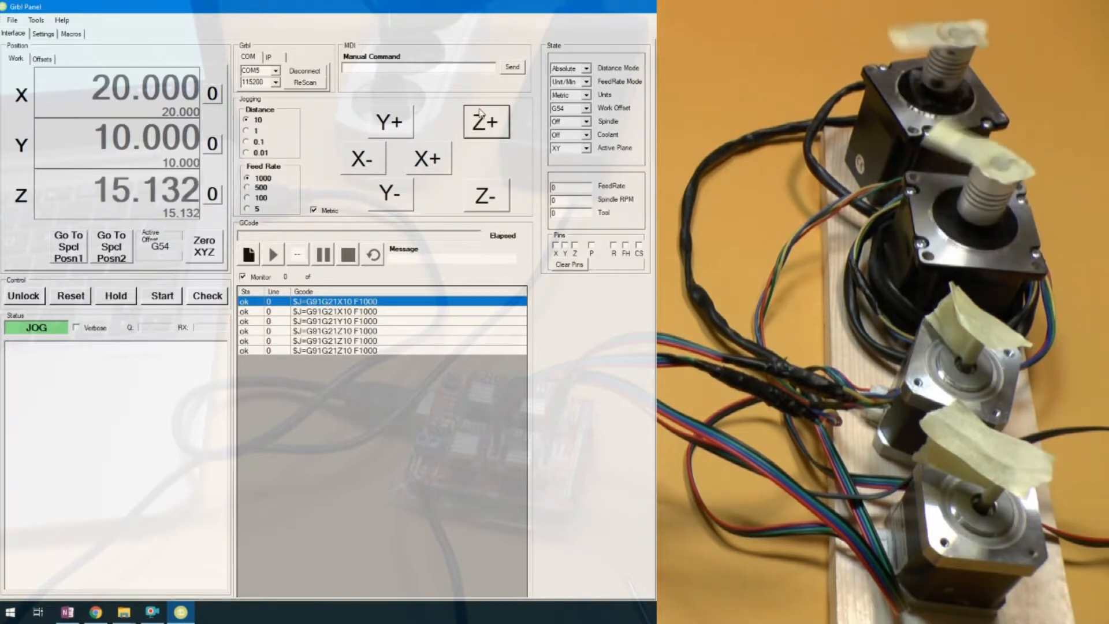
pyautogui.click(485, 121)
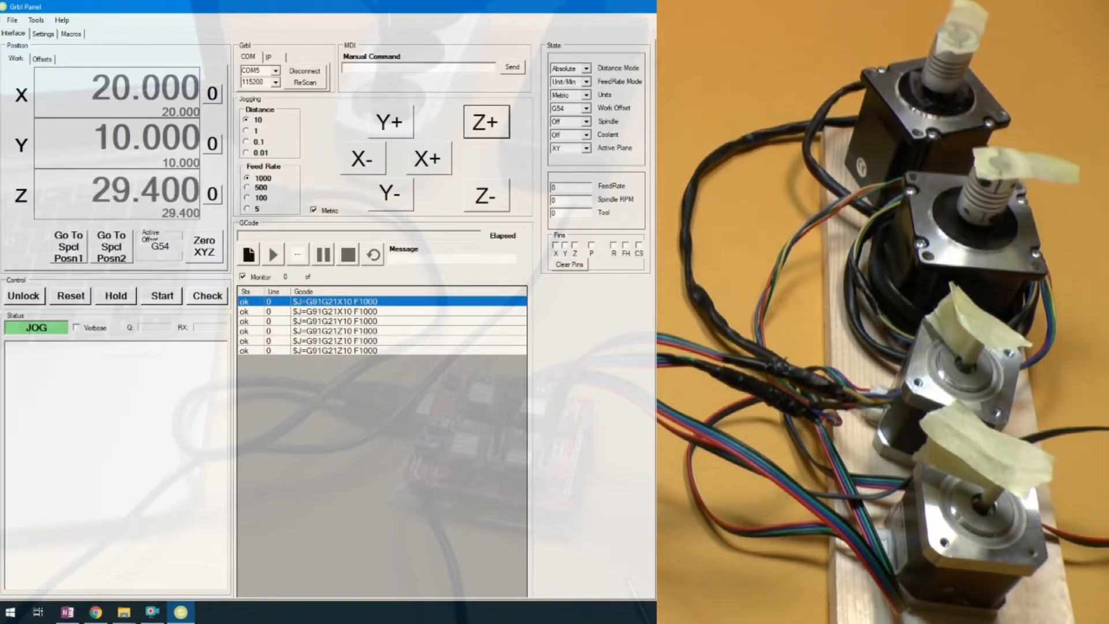
pyautogui.click(485, 121)
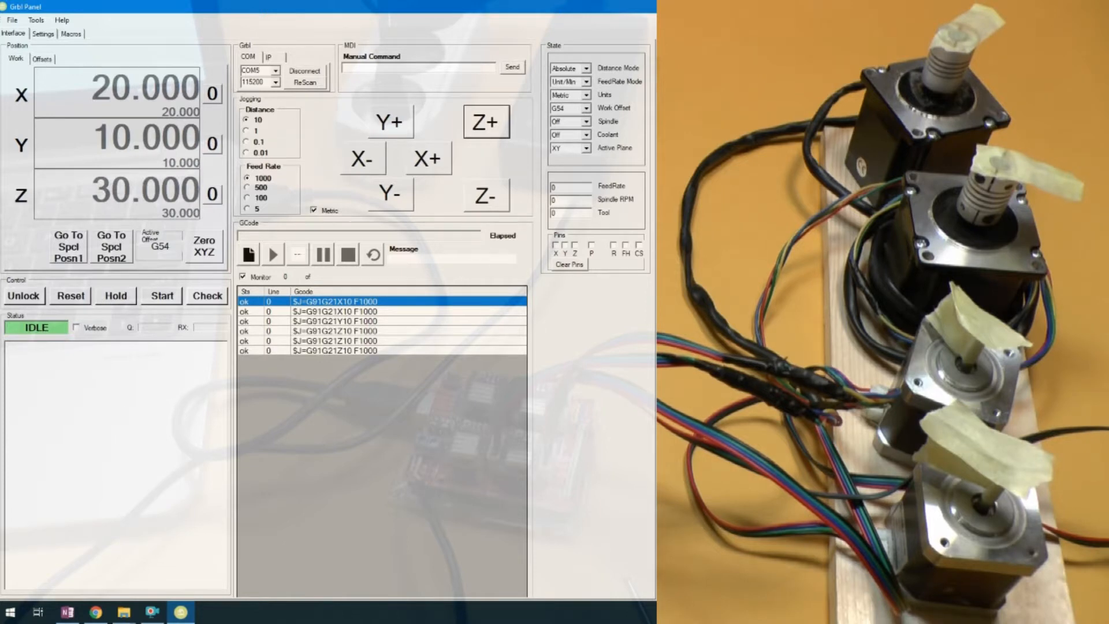